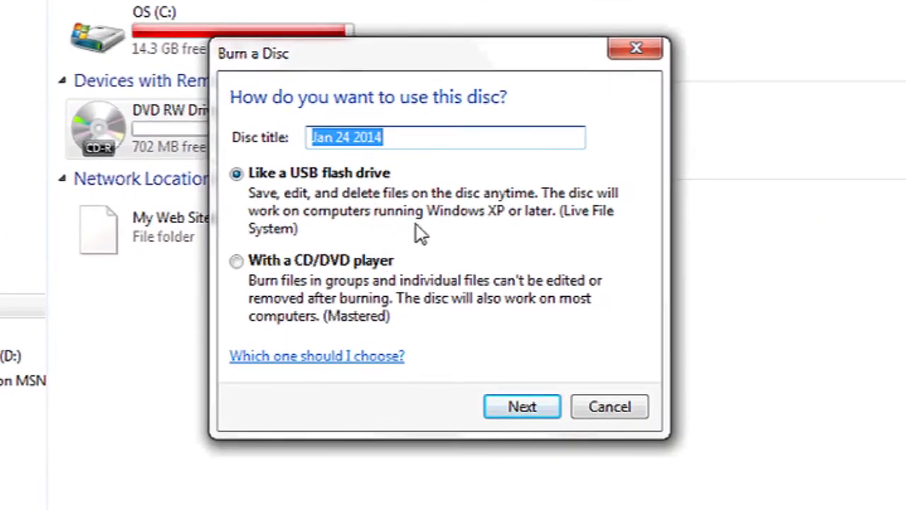
- Dismiss the Burn a Disc prompt and return to the Computer window listing the drives
left_click(609, 406)
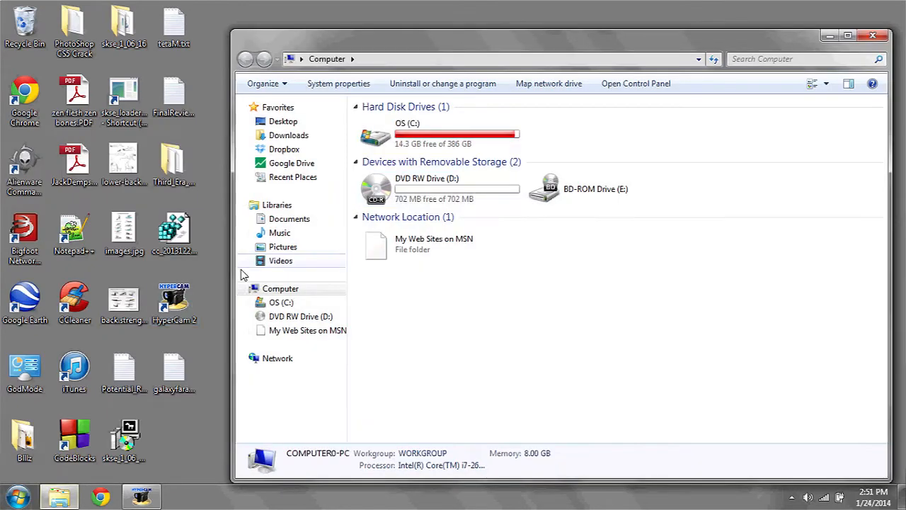
- Copy the CCleaner installer from the desktop and paste it onto DVD RW Drive (D:)
left_click(439, 189)
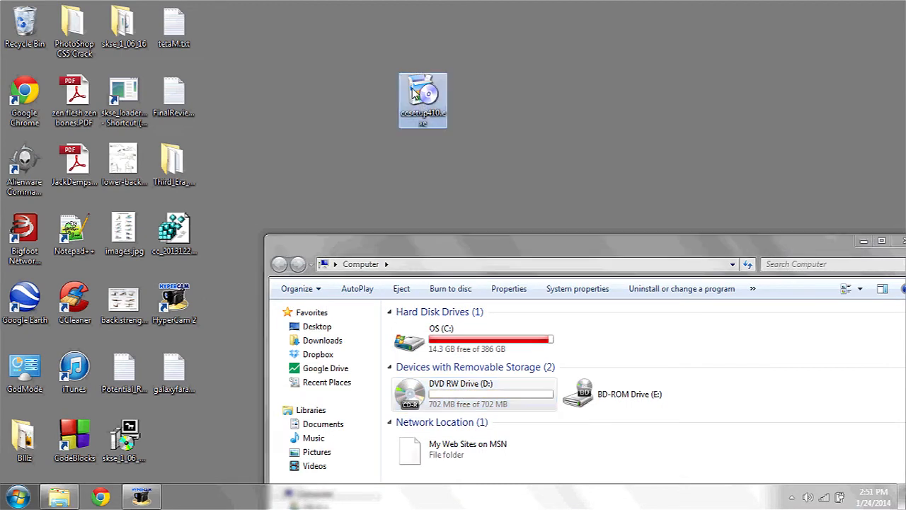
right_click(422, 101)
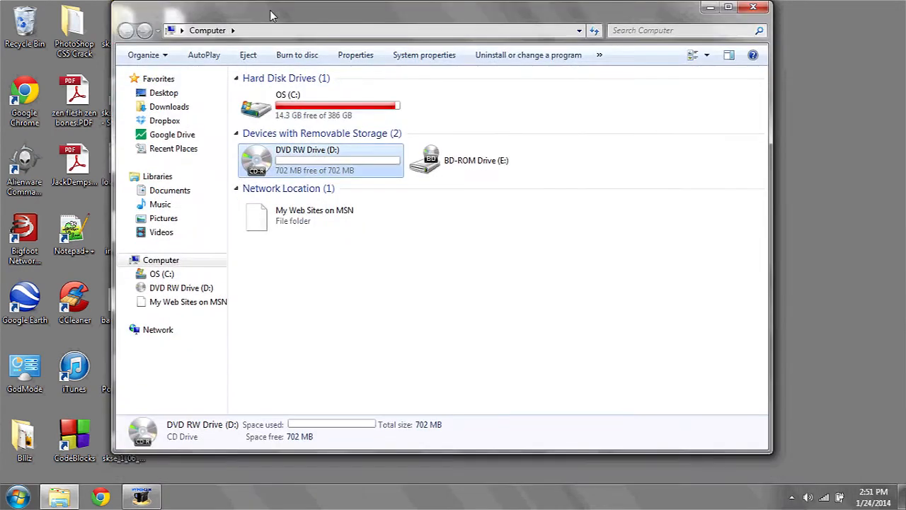
mouse_move(308, 160)
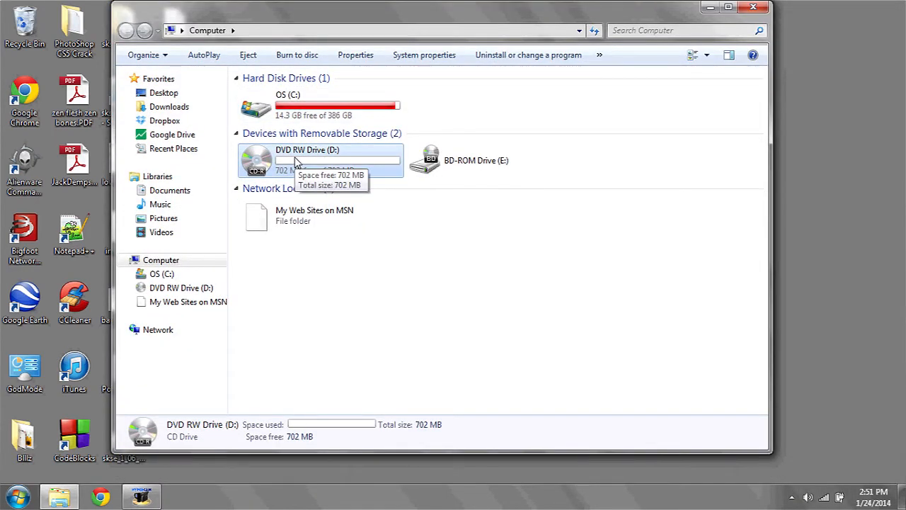
right_click(306, 158)
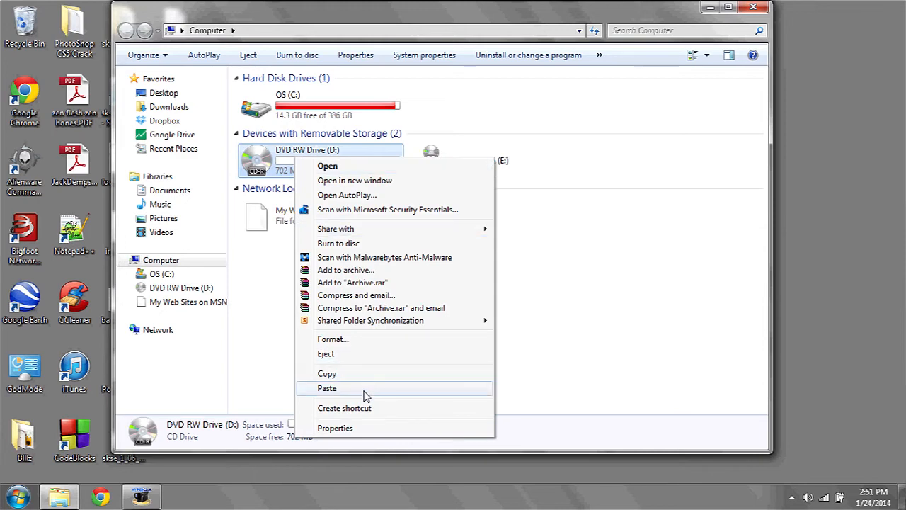
left_click(338, 244)
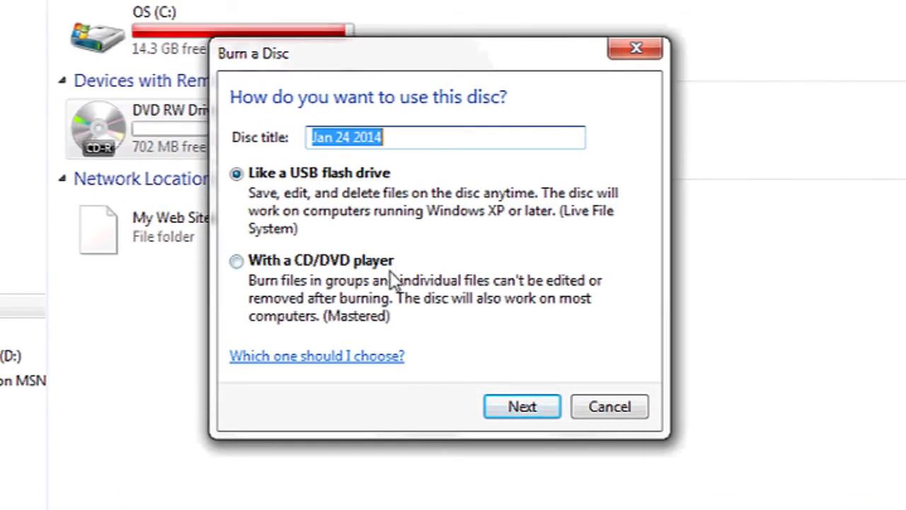
mouse_move(371, 187)
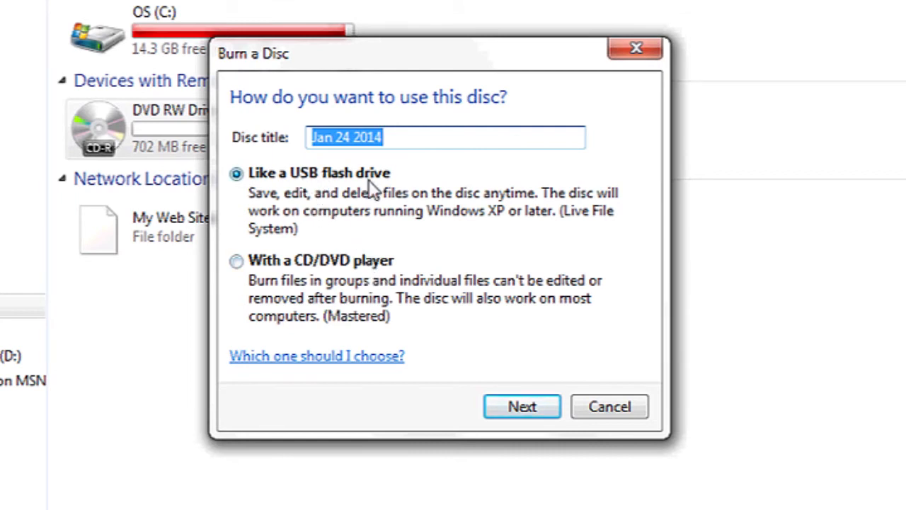
mouse_move(404, 201)
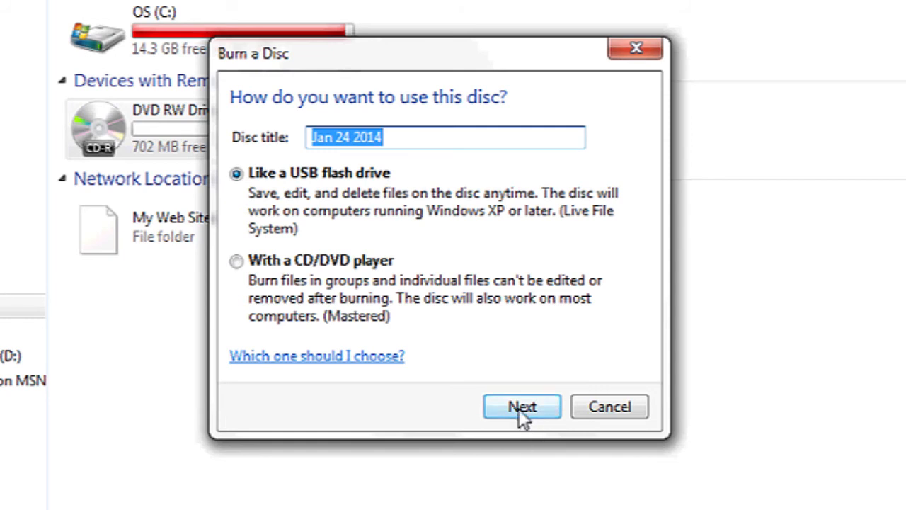
- Confirm 'Like a USB flash drive' for the Jan 24 2014 disc and start formatting drive D:
left_click(522, 406)
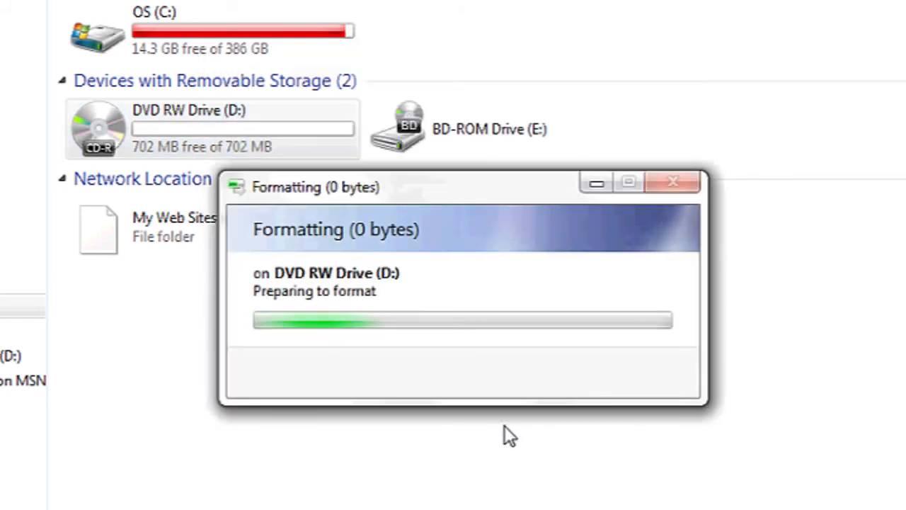